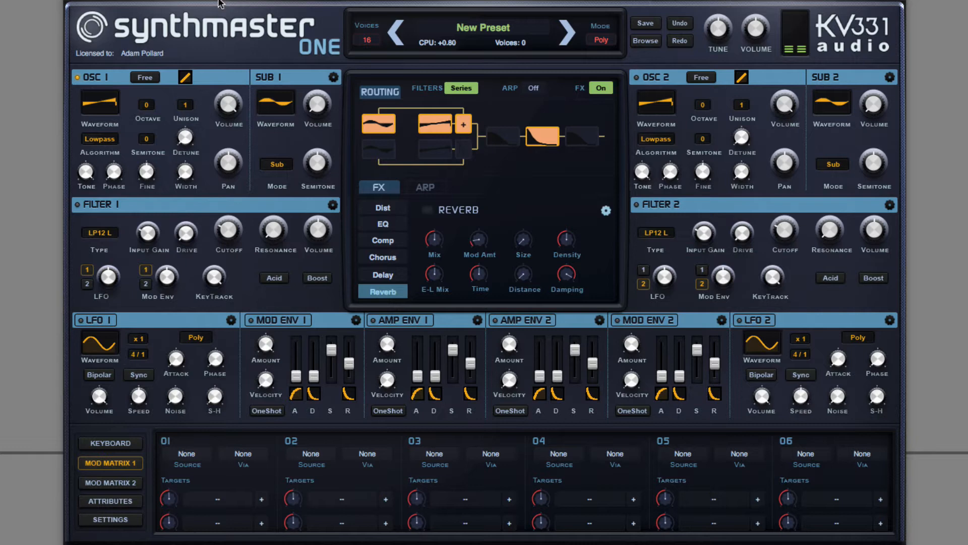
Set oscillator 1's waveform to an FM - Complex Sine from the Digital\FM category
click(100, 101)
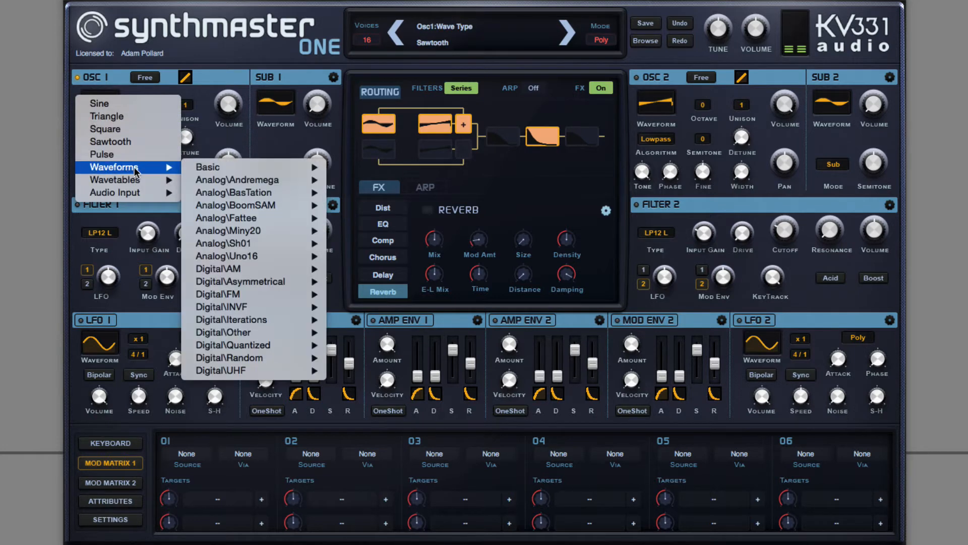
mouse_move(240, 268)
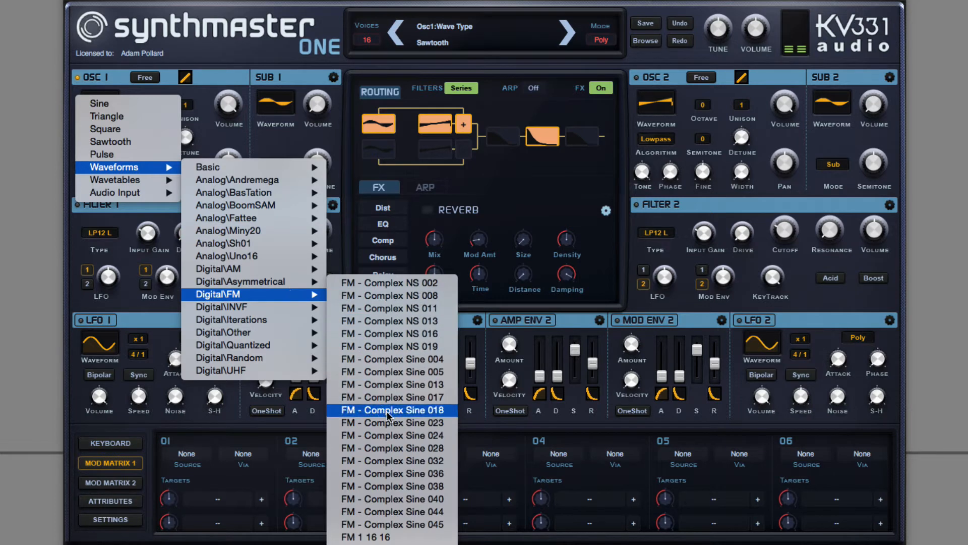
click(392, 410)
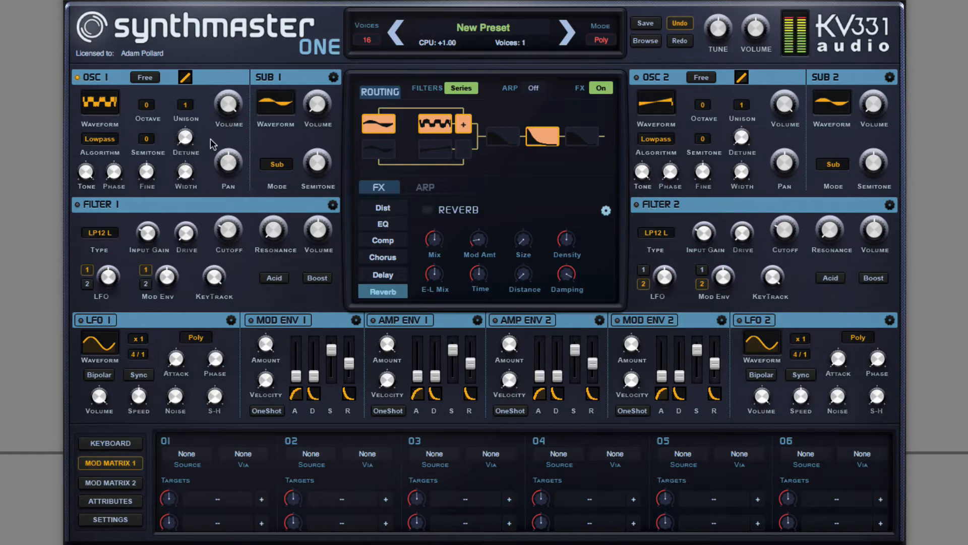
Set oscillator 1 unison to 2 voices and raise the Detune amount to spread them
click(186, 104)
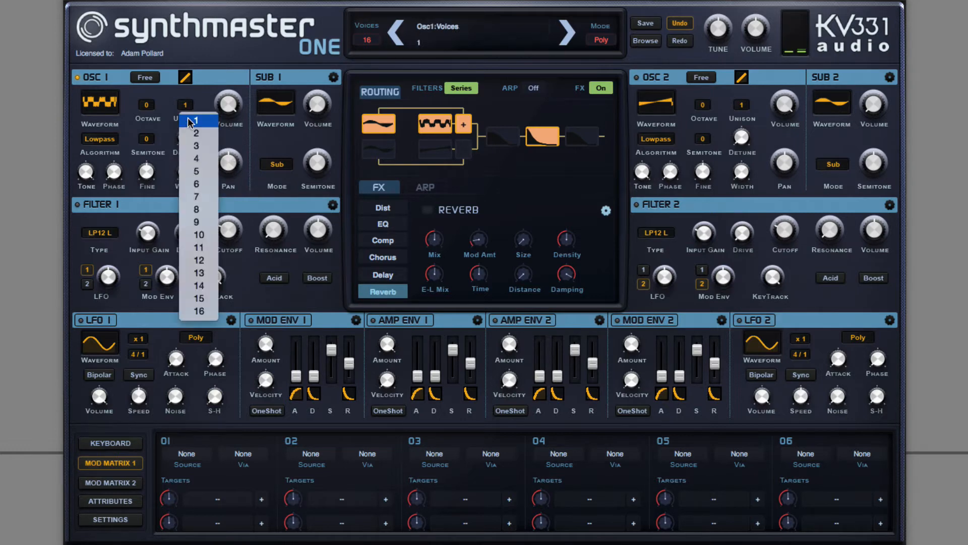
click(197, 134)
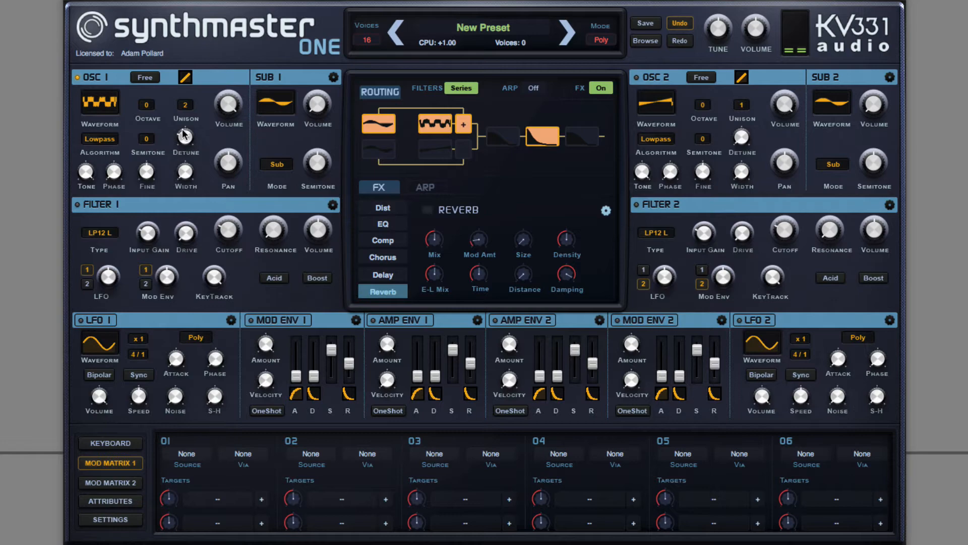
drag(185, 137, 192, 123)
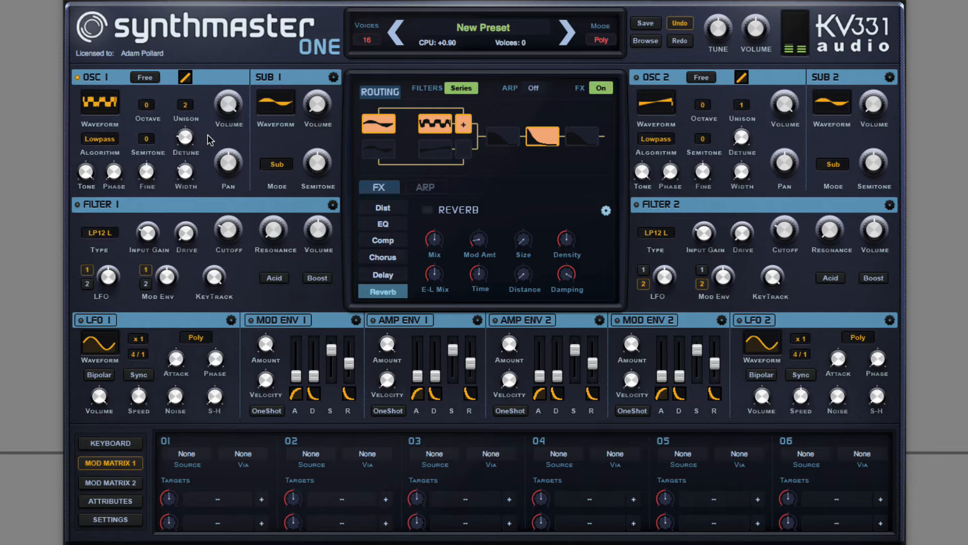
scroll(down, 3)
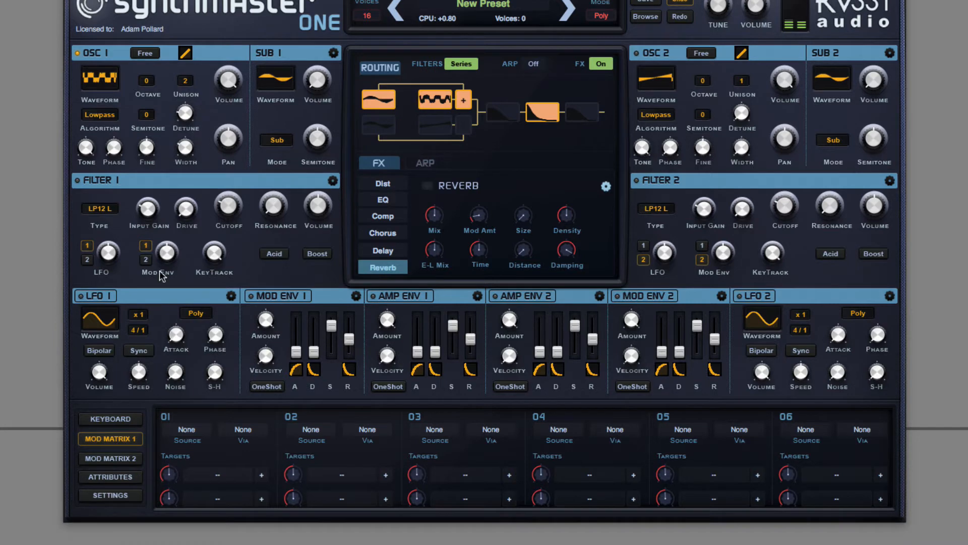
Set modulation slot 01 source to Mod Envelope 1 and target to Osc1 Pitch
click(185, 430)
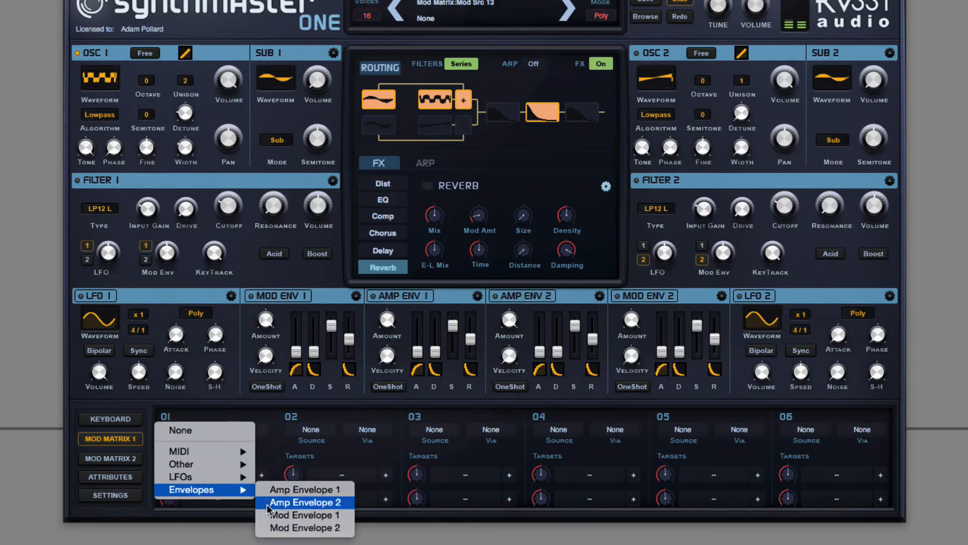
click(299, 502)
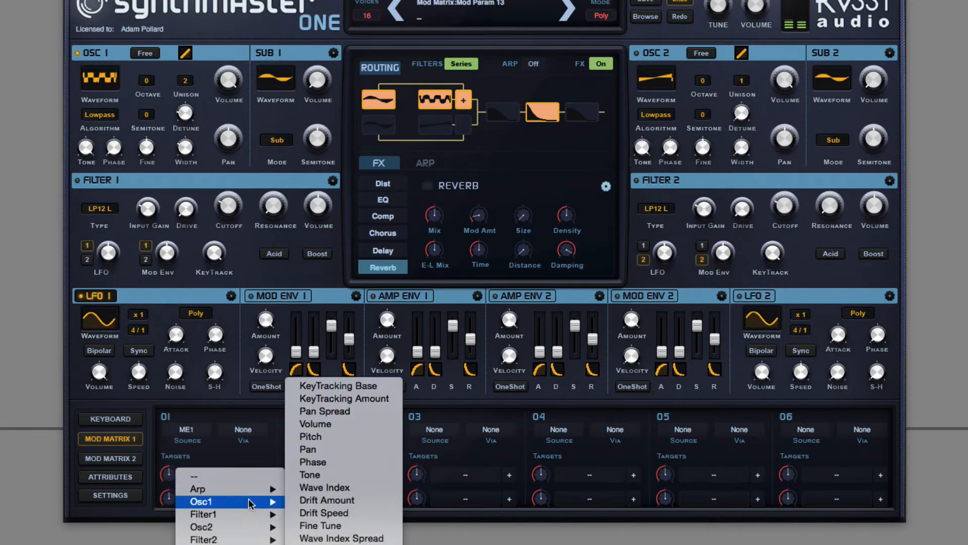
mouse_move(311, 437)
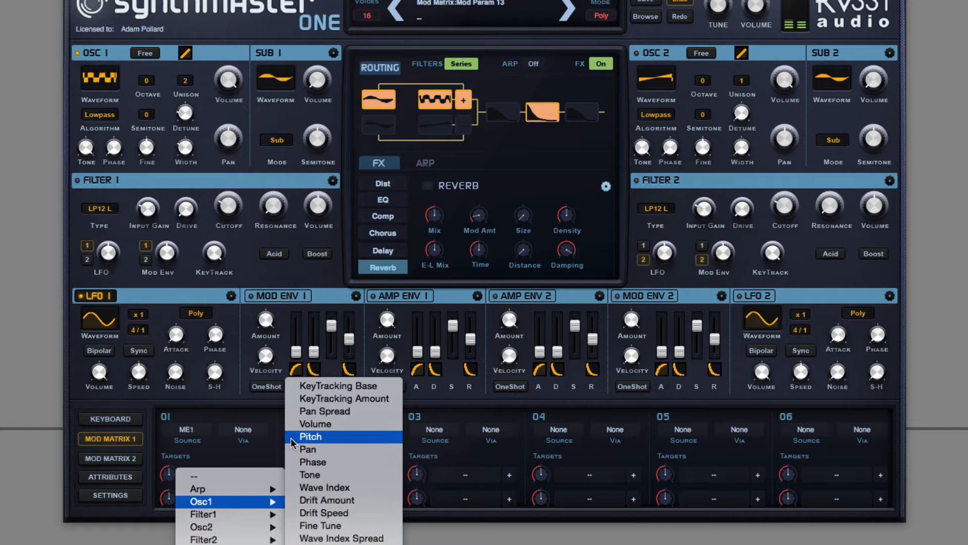
click(310, 436)
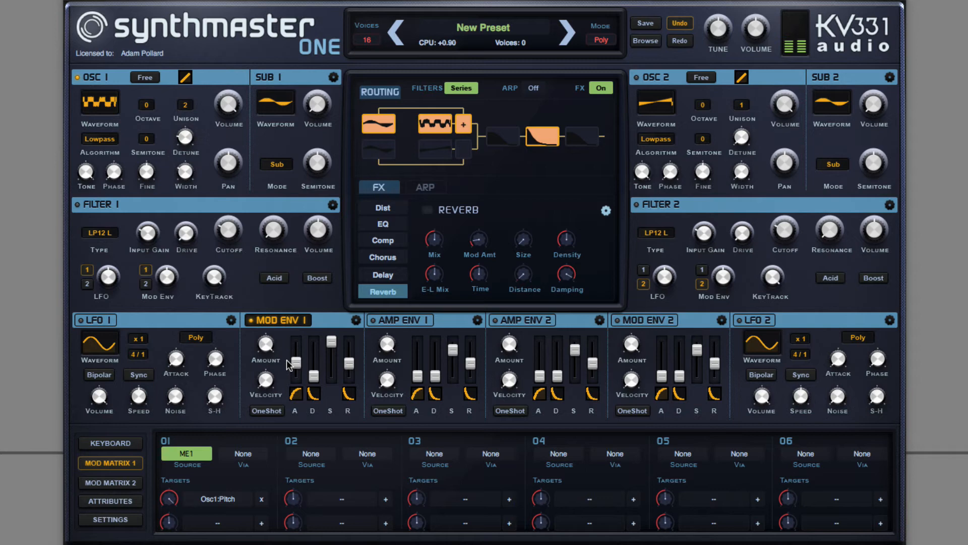
Set LFO 1's waveform to FM - Complex Sine 013 from the Digital\FM category
click(98, 345)
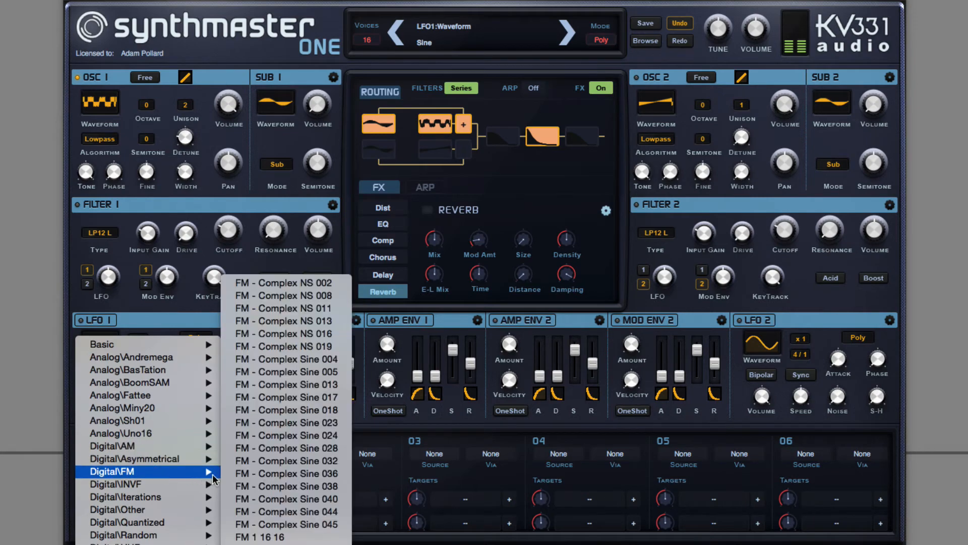
mouse_move(286, 384)
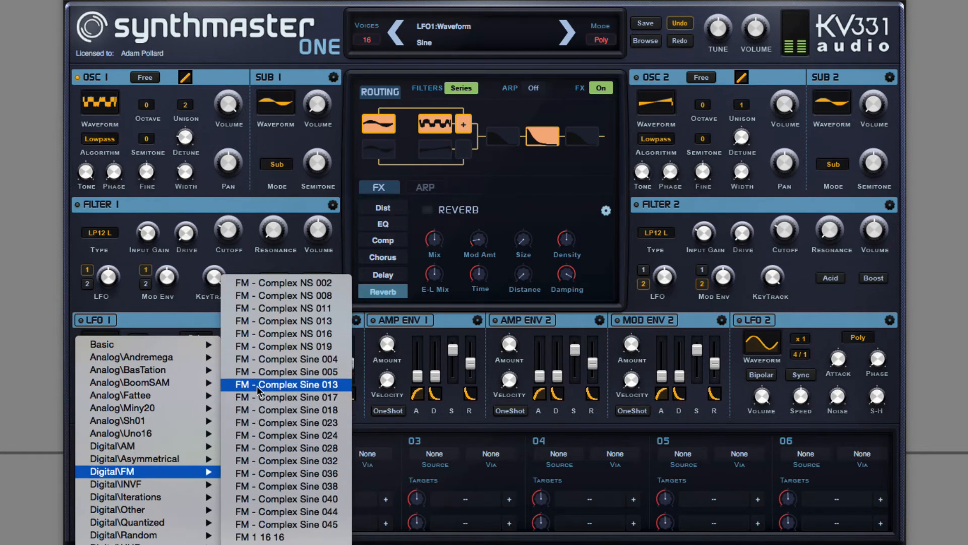
click(286, 385)
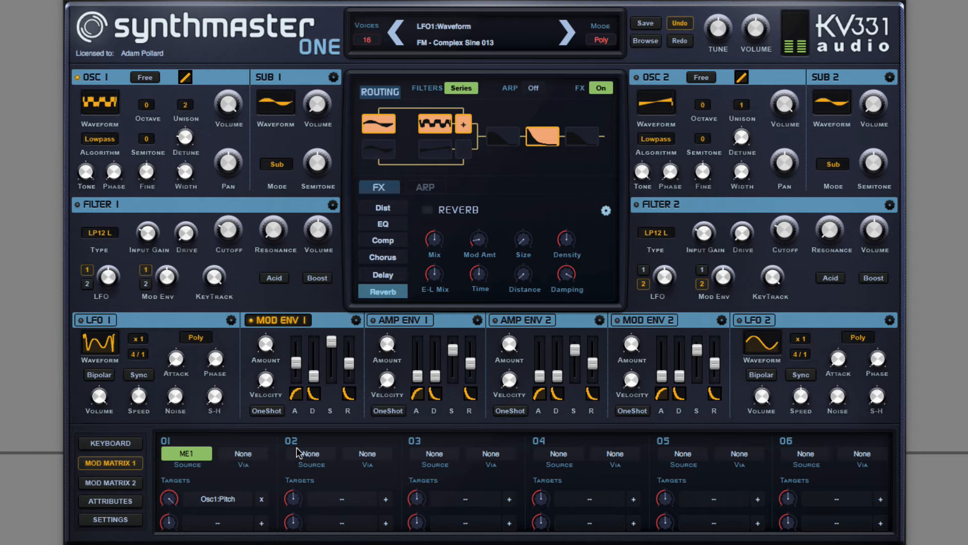
Set modulation slot 02 source to LFO 1, target to Osc1 Pitch, combine mode Multiply
click(302, 452)
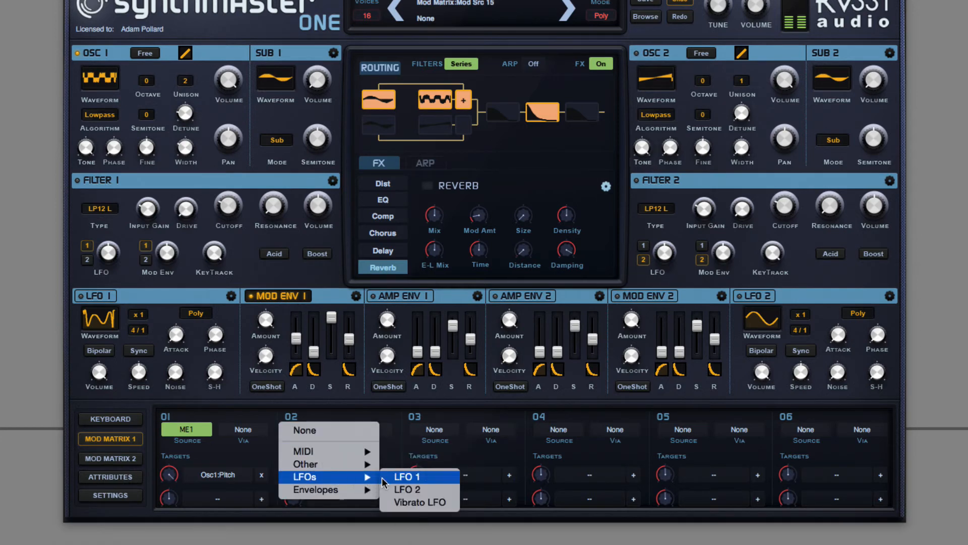
click(405, 476)
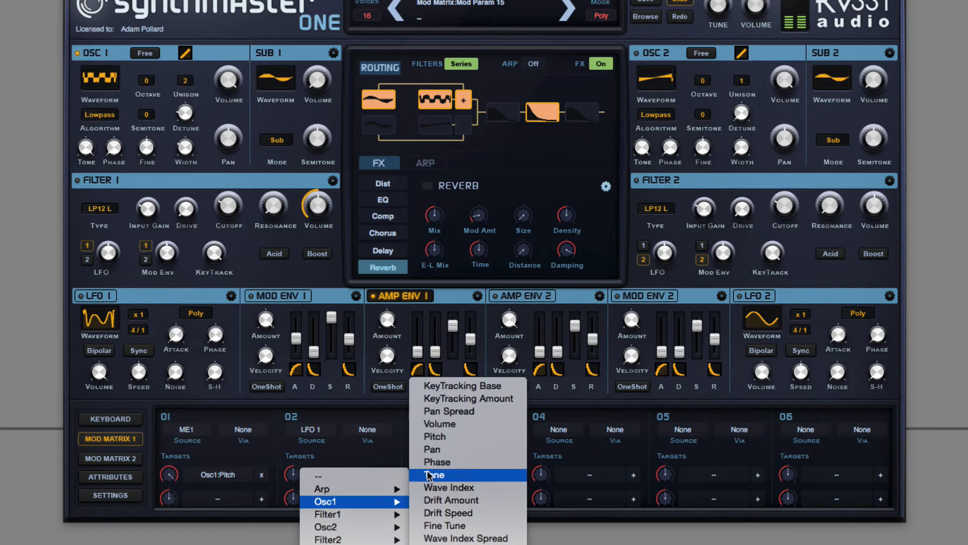
click(437, 474)
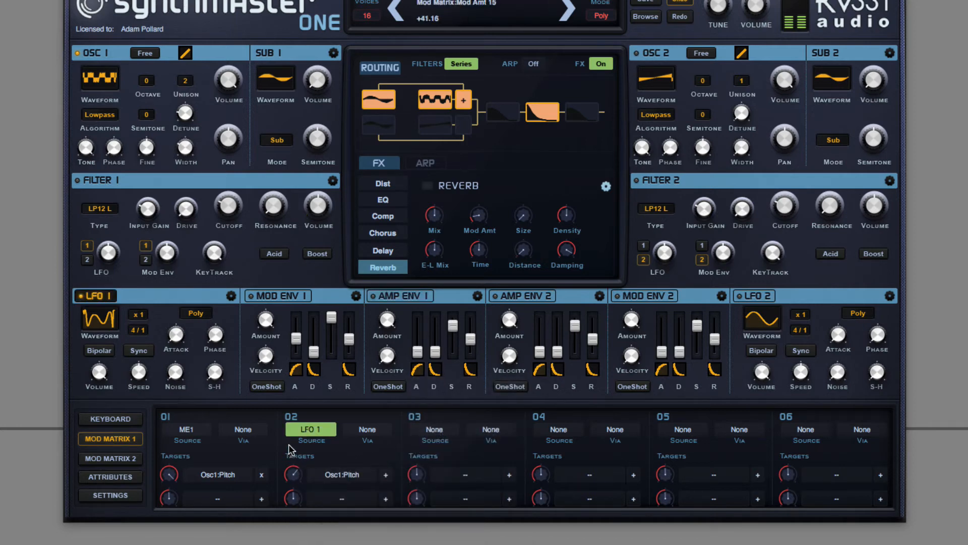
click(385, 474)
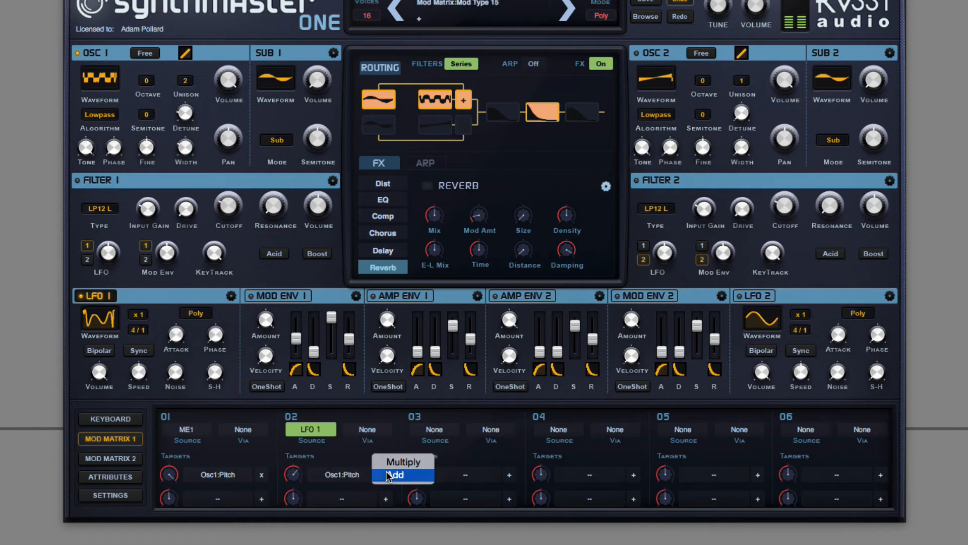
click(398, 475)
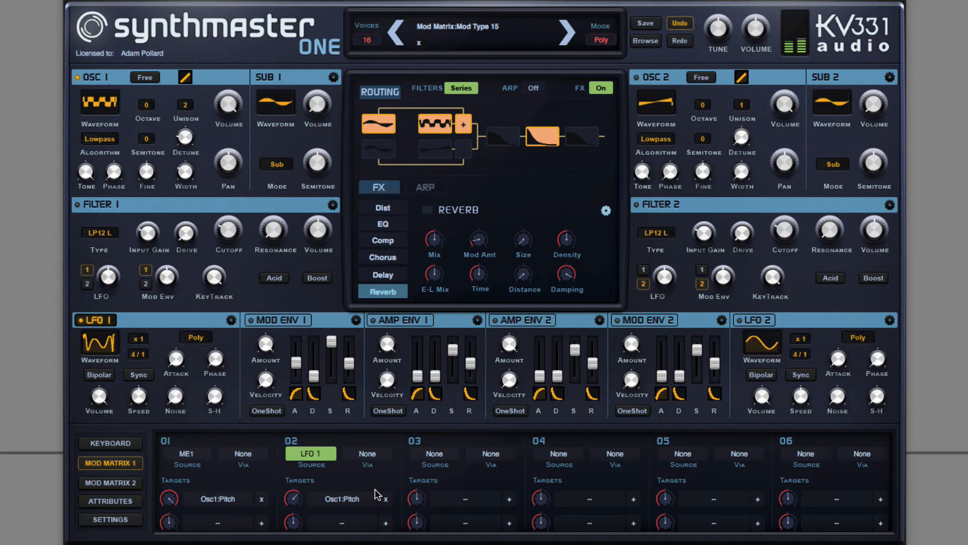
click(95, 320)
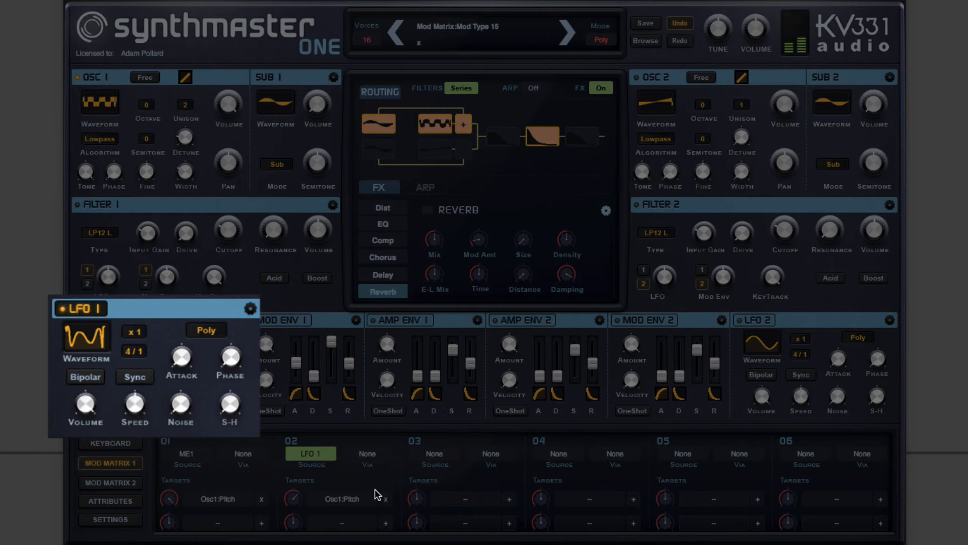
mouse_move(142, 406)
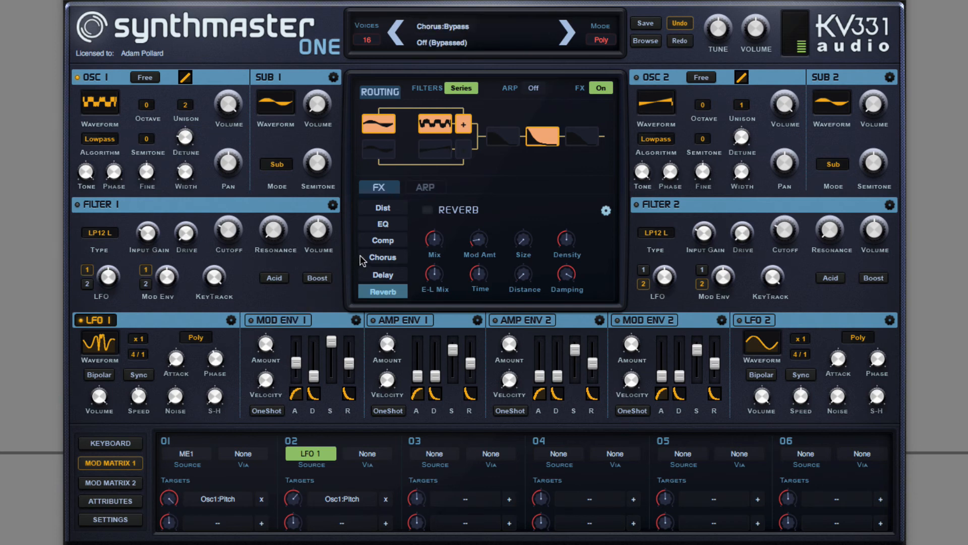
Enable the Chorus effect from the FX list via its bypass toggle
click(381, 257)
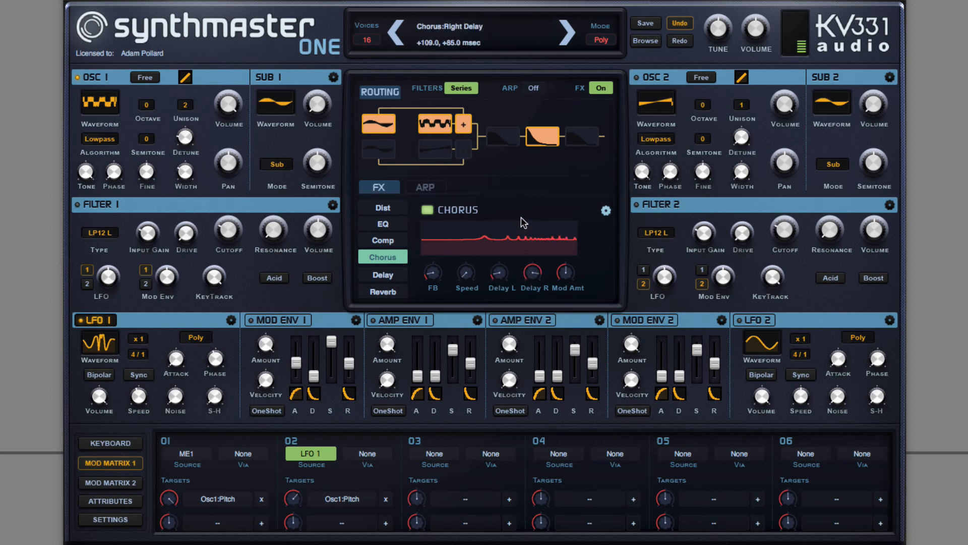
click(563, 271)
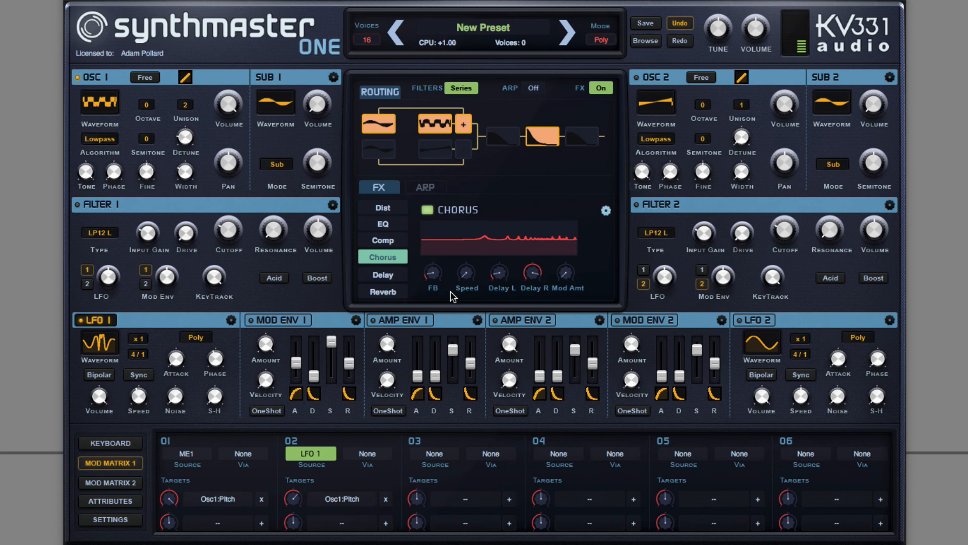
Enable the Reverb effect from the FX list alongside the chorus
click(381, 290)
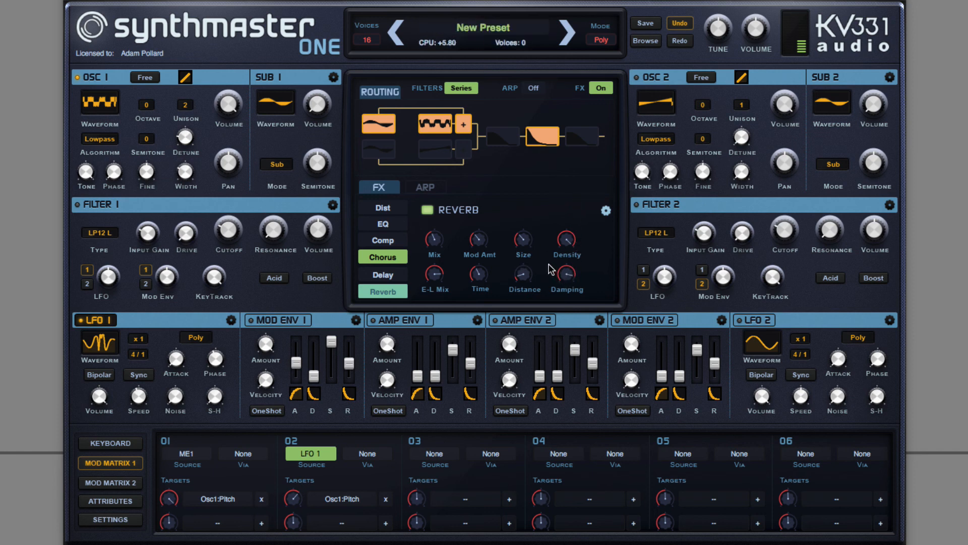
mouse_move(549, 269)
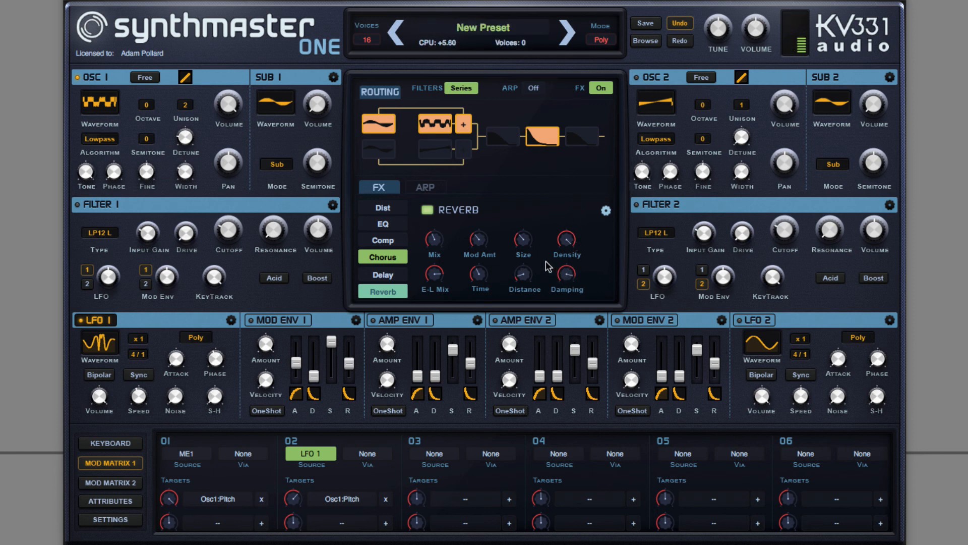